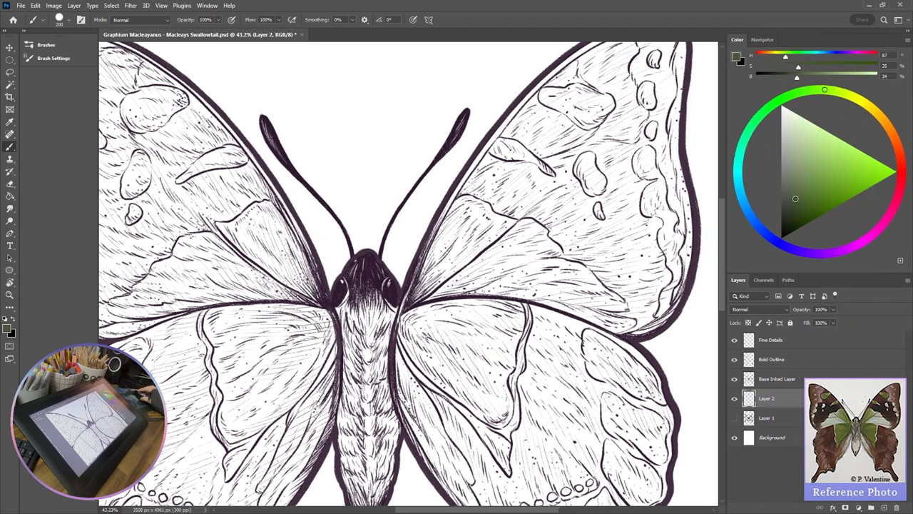
Brush flat dark green into the inner wing panels and sage green into the panels beside them.
drag(464, 228, 421, 293)
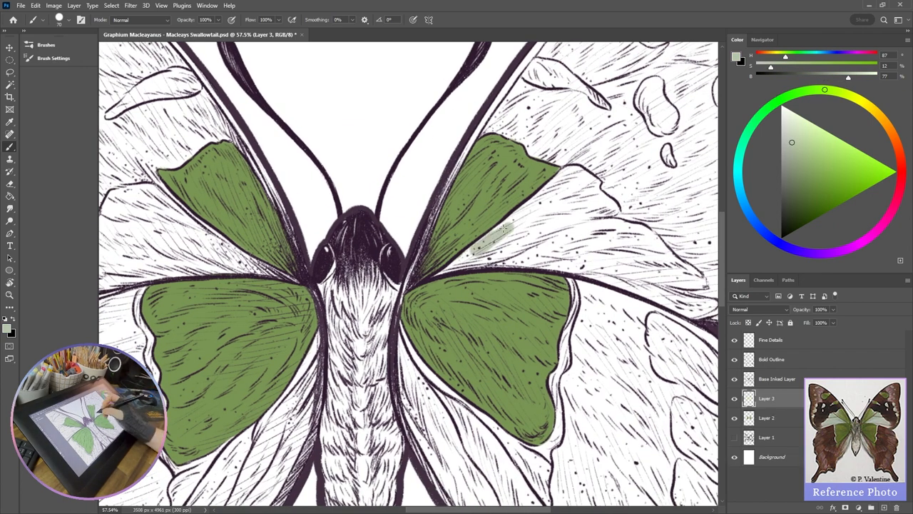
drag(500, 228, 599, 271)
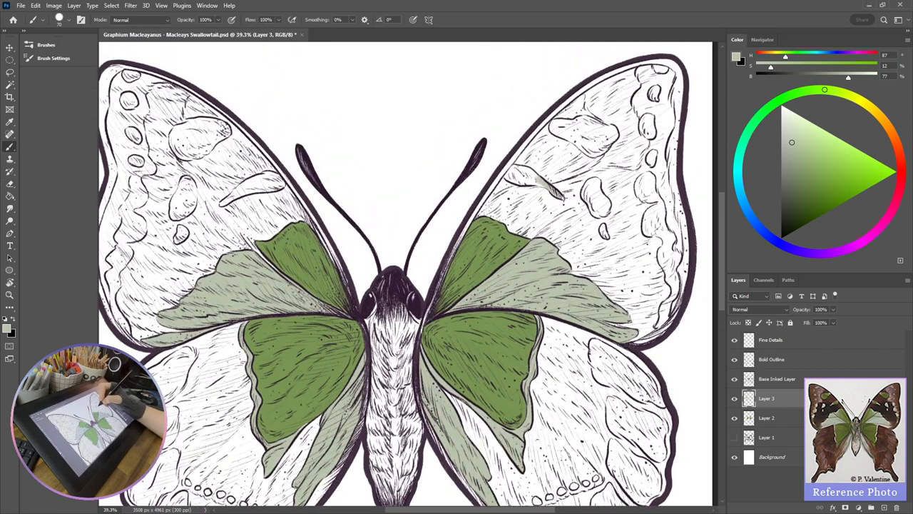
Dab a pale green spot onto the outer forewing.
click(599, 193)
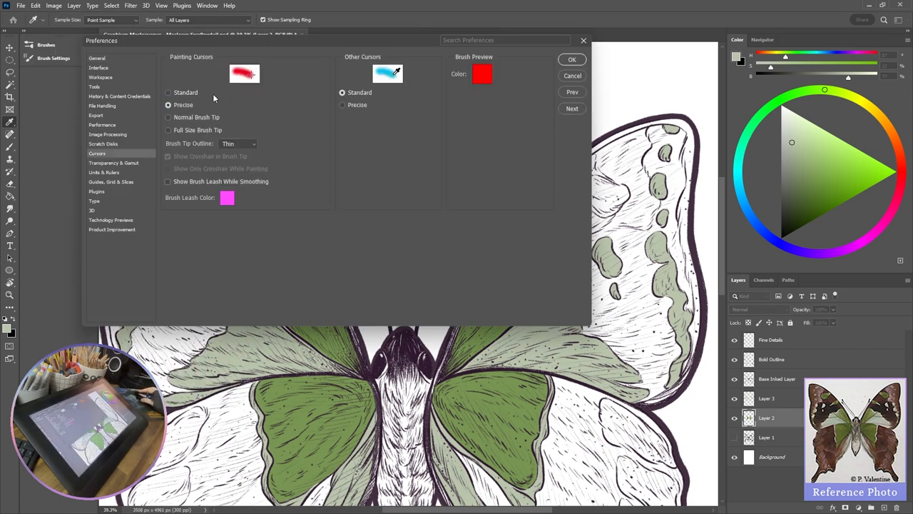
Add darker green forewing spots and set cursors to Normal Brush Tip with Show Crosshair.
click(571, 59)
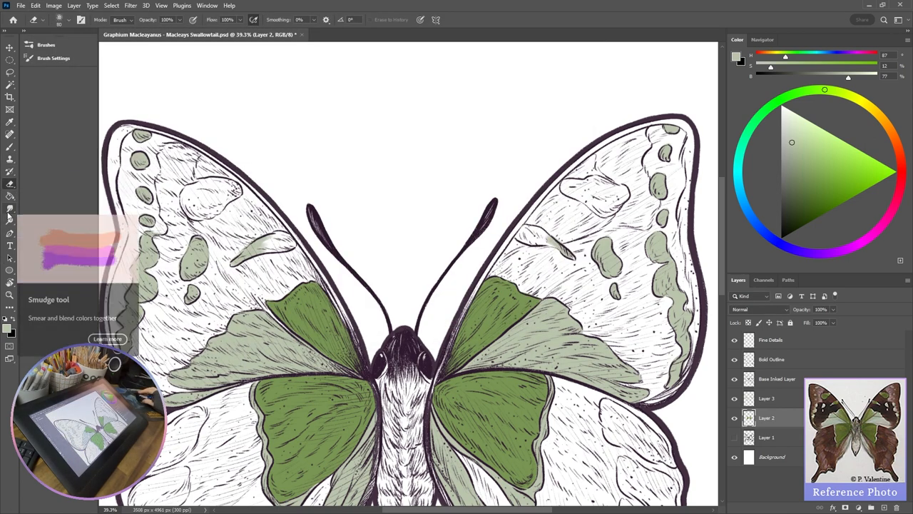
click(10, 123)
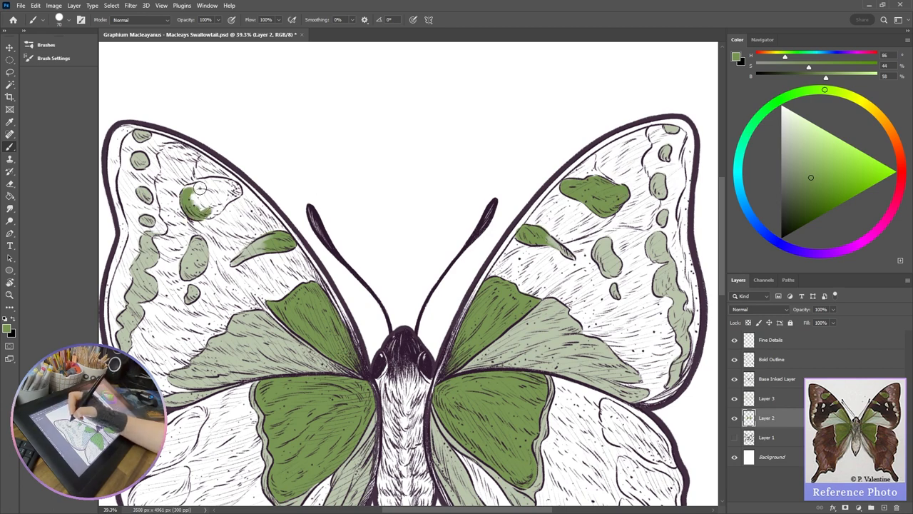
click(203, 188)
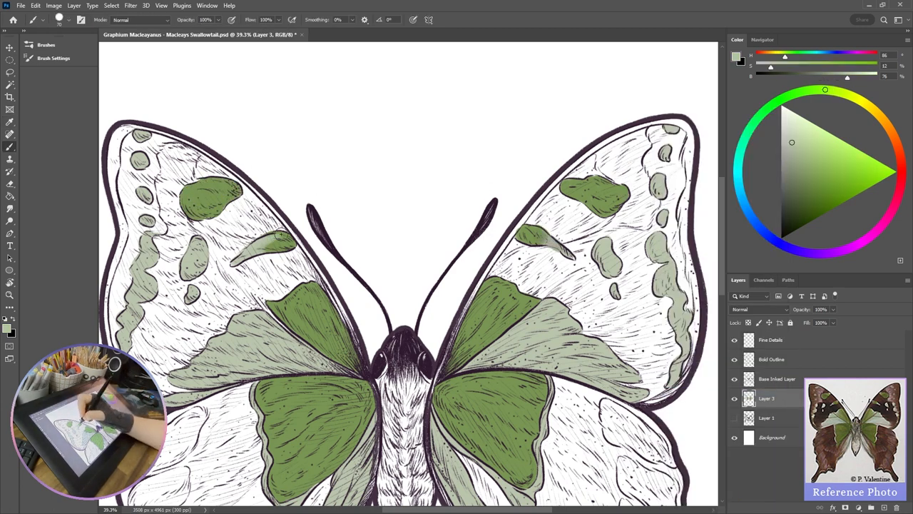
click(60, 20)
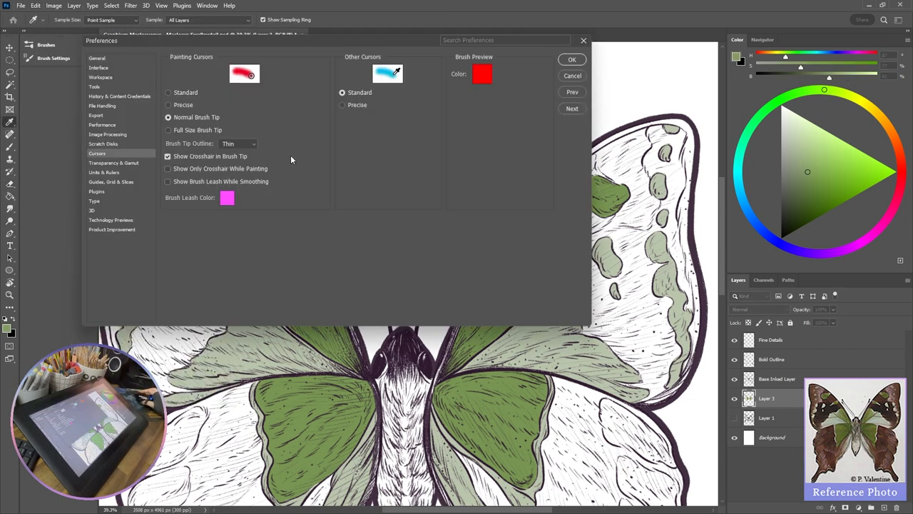
click(573, 60)
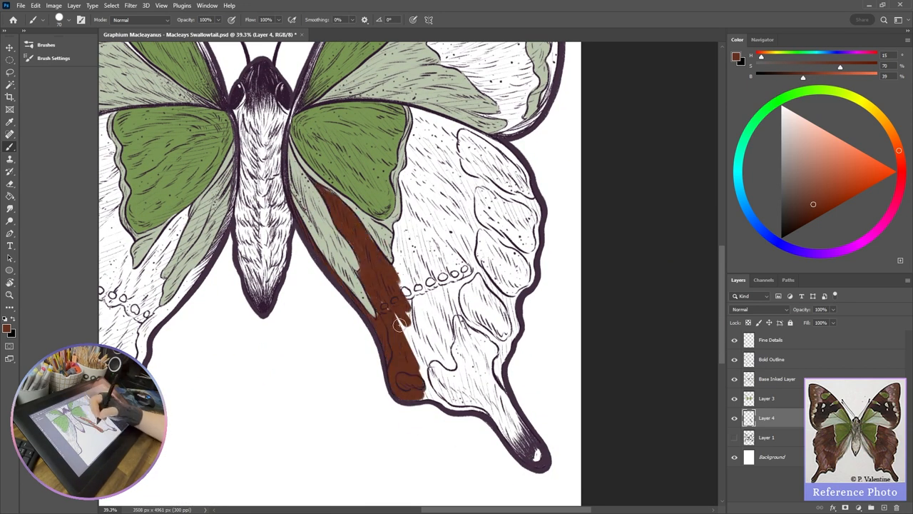
Paint brown over the right hindwing and around the green spots on the forewing on Layer 4.
drag(397, 321, 471, 399)
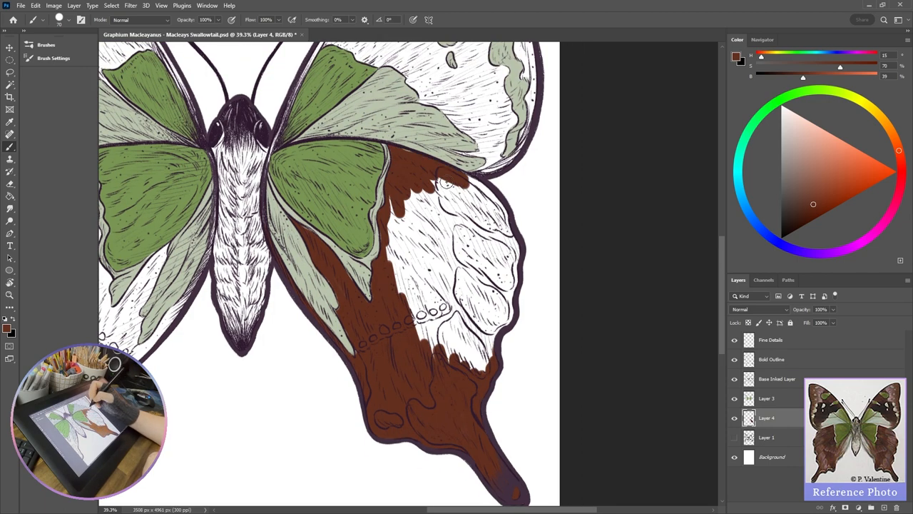
drag(457, 200, 507, 314)
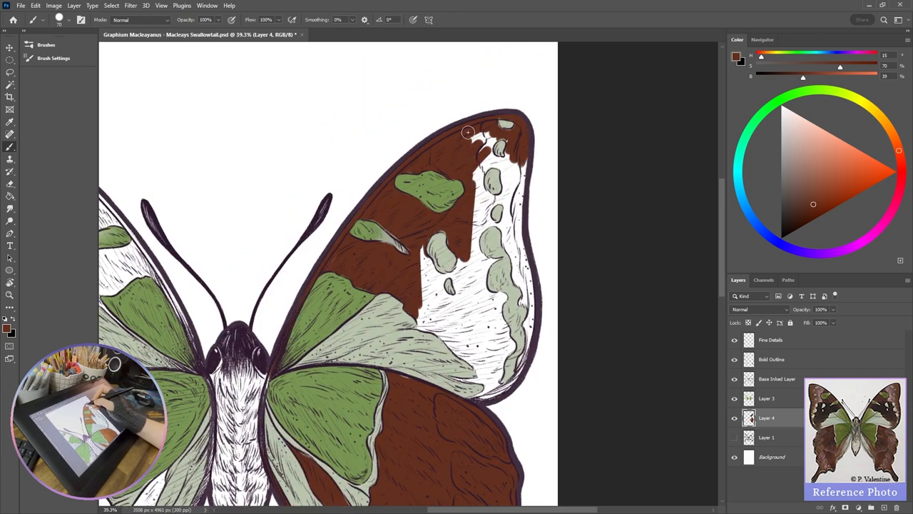
drag(468, 132, 484, 391)
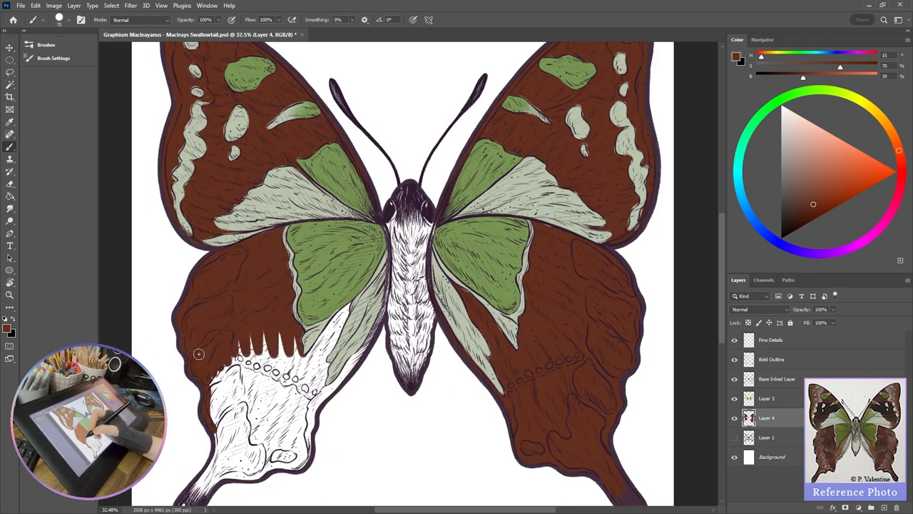
scroll(down, 3)
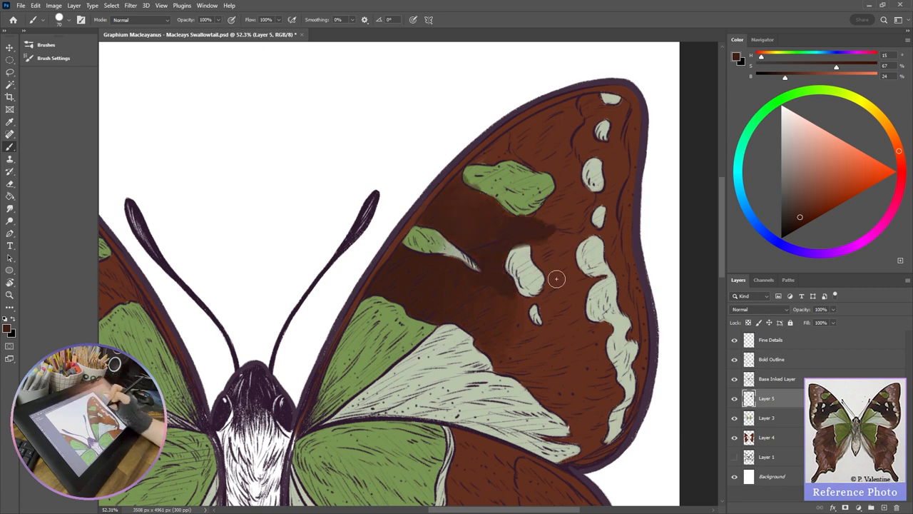
Brush darker brown shading over the forewing body and along its outer edge.
drag(557, 278, 617, 388)
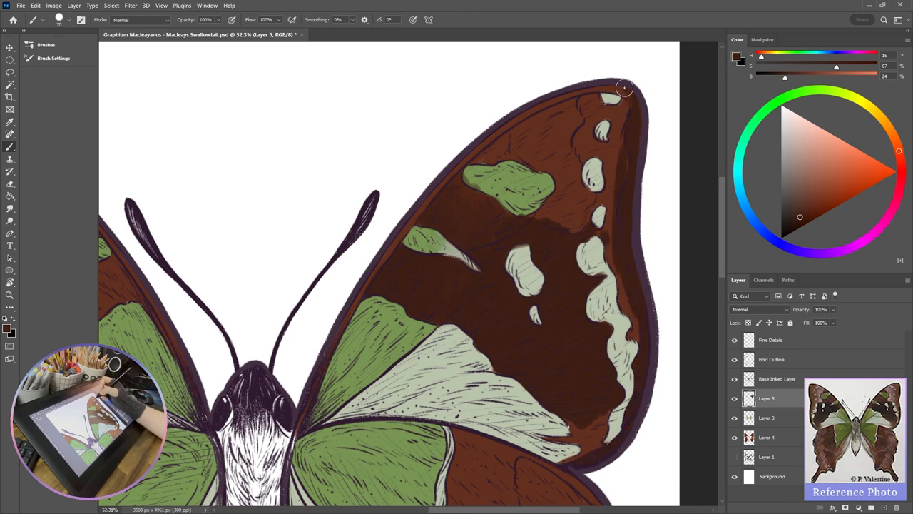
drag(625, 89, 553, 216)
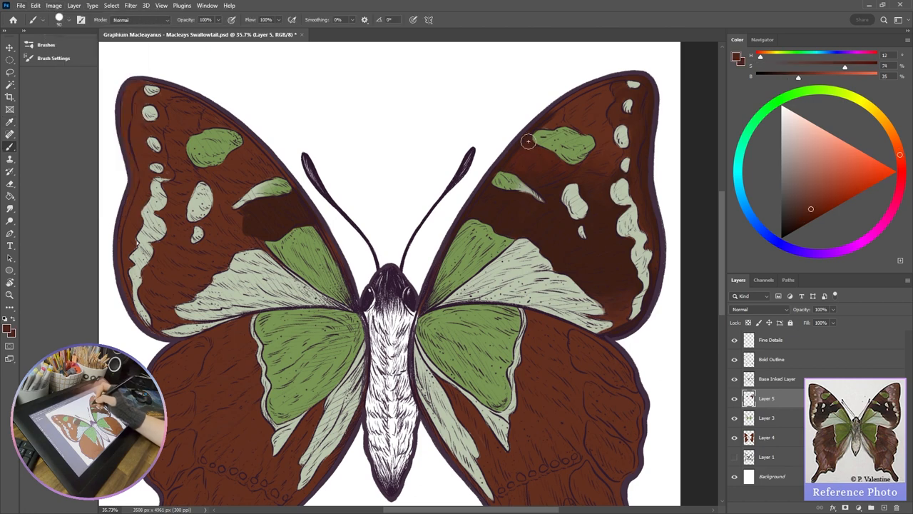
Pick a reddish brown and shade the left forewing toward its tip on the clipped layer.
click(767, 417)
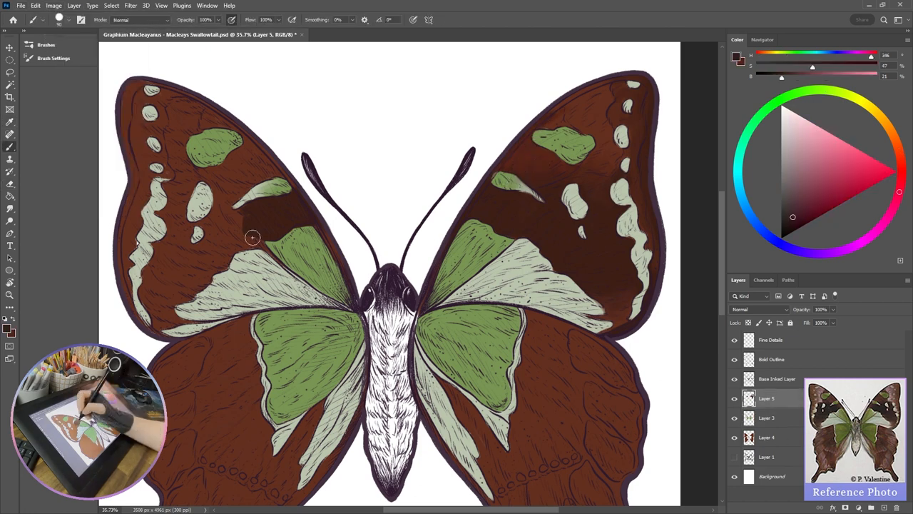
drag(252, 236, 198, 267)
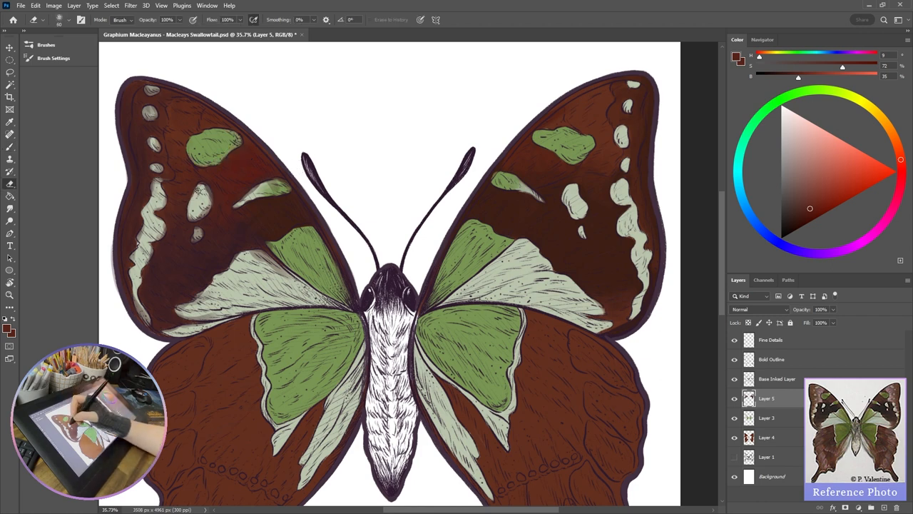
click(308, 166)
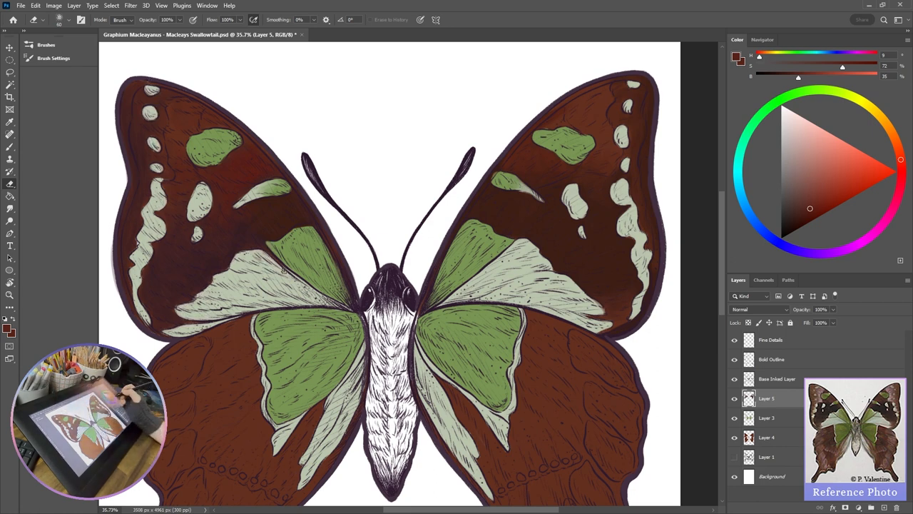
scroll(down, 3)
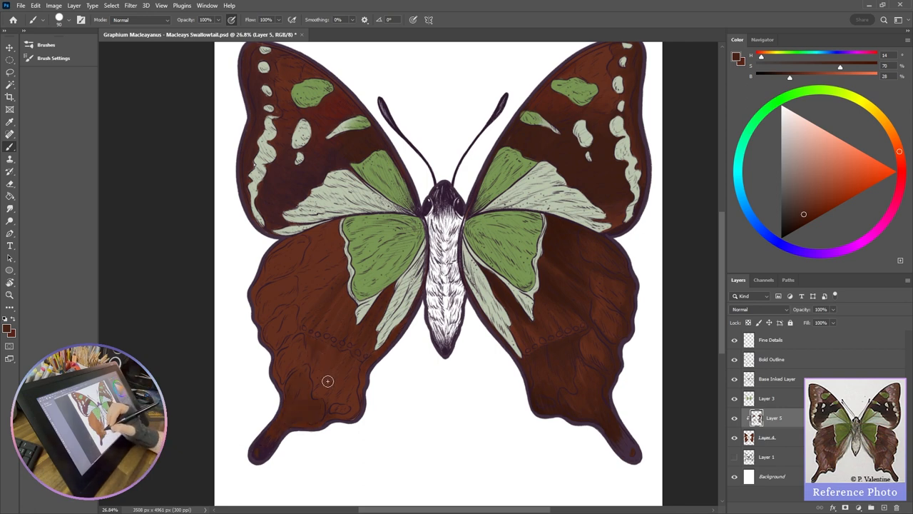
mouse_move(280, 393)
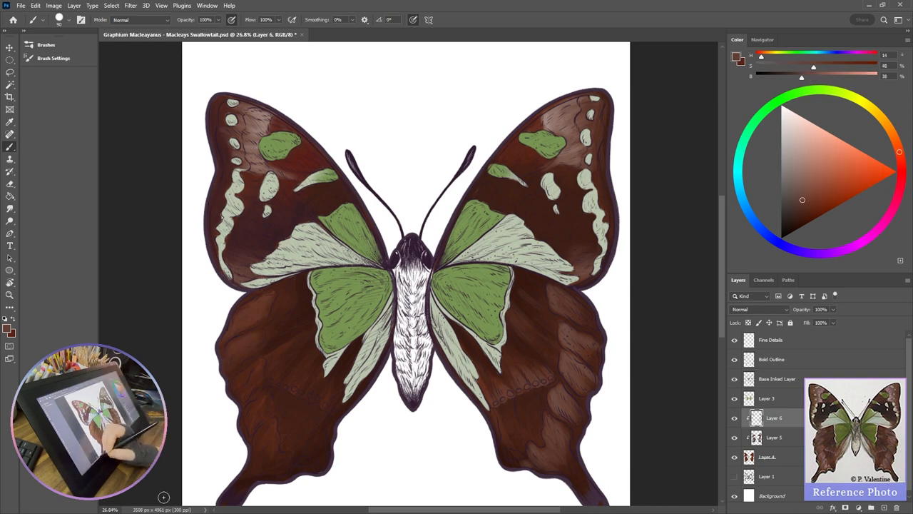
Move the view down to the hindwings for the lighter brown highlight streaks on Layer 7.
scroll(down, 3)
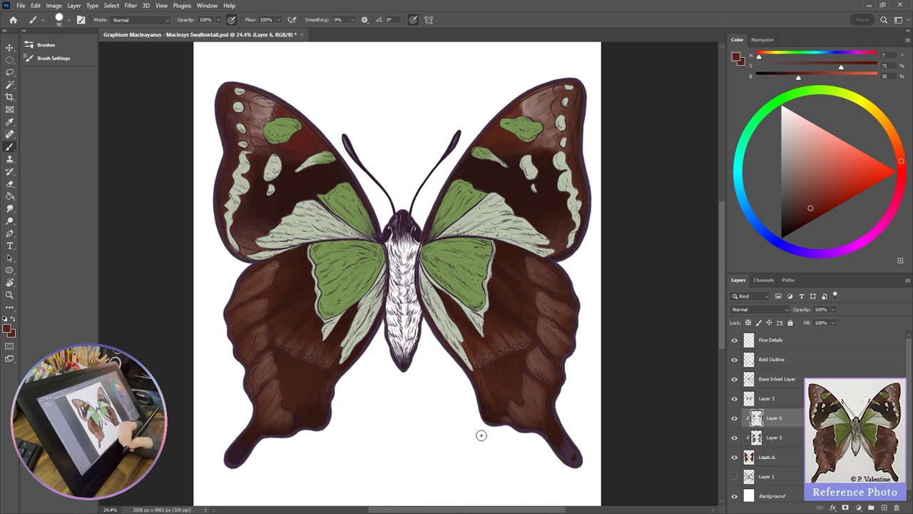
mouse_move(543, 311)
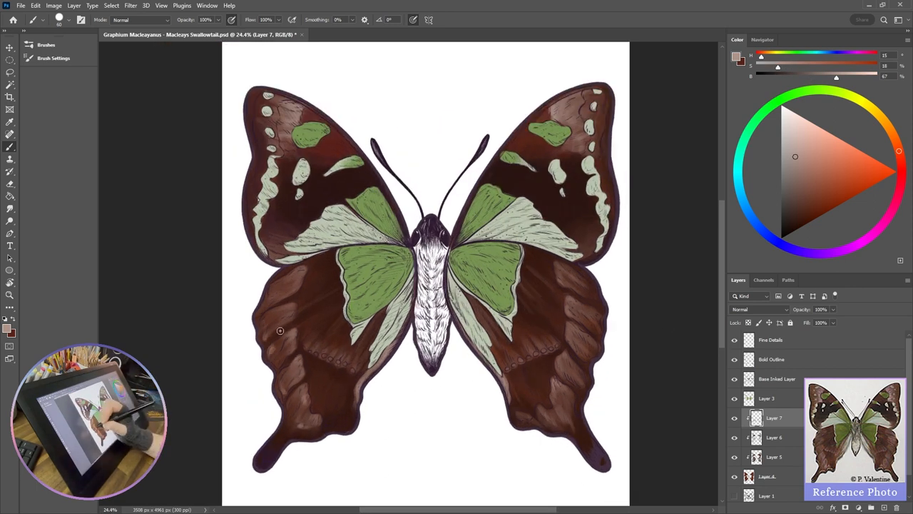
Pick a pale pinkish tone from the colour wheel for forewing-tip highlights on a new clipped layer.
click(803, 194)
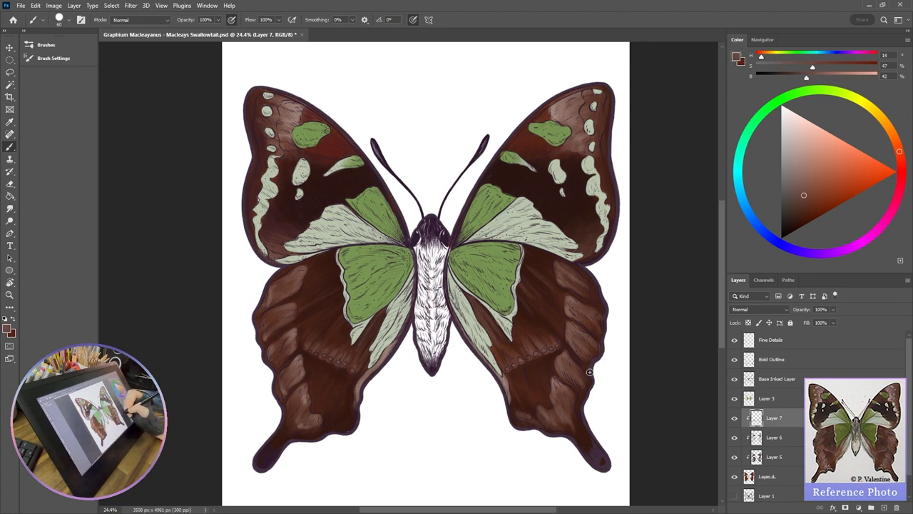
click(805, 181)
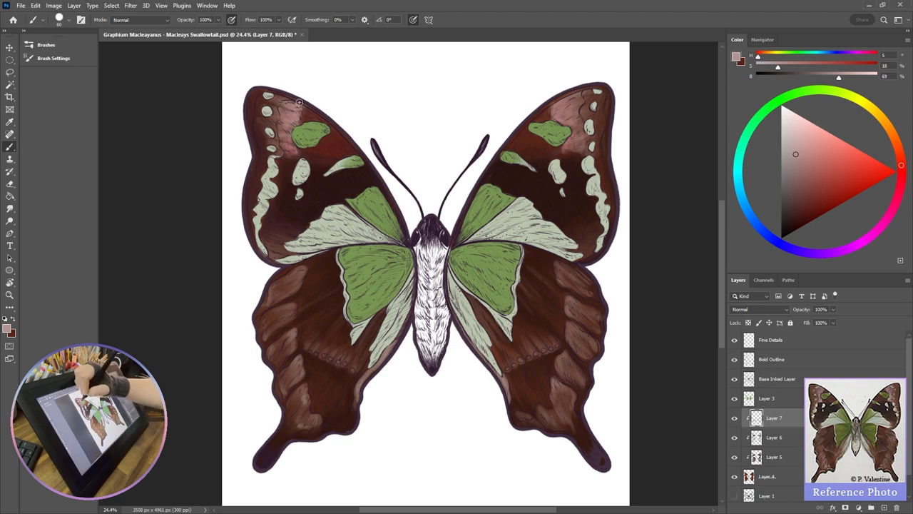
click(766, 398)
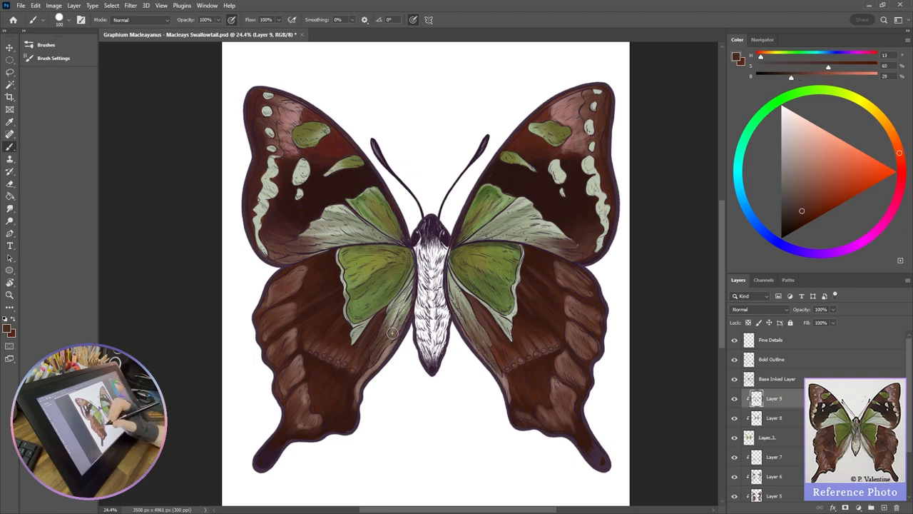
Finish the grey-green body shading and select the Fine Details line-art layer.
click(825, 89)
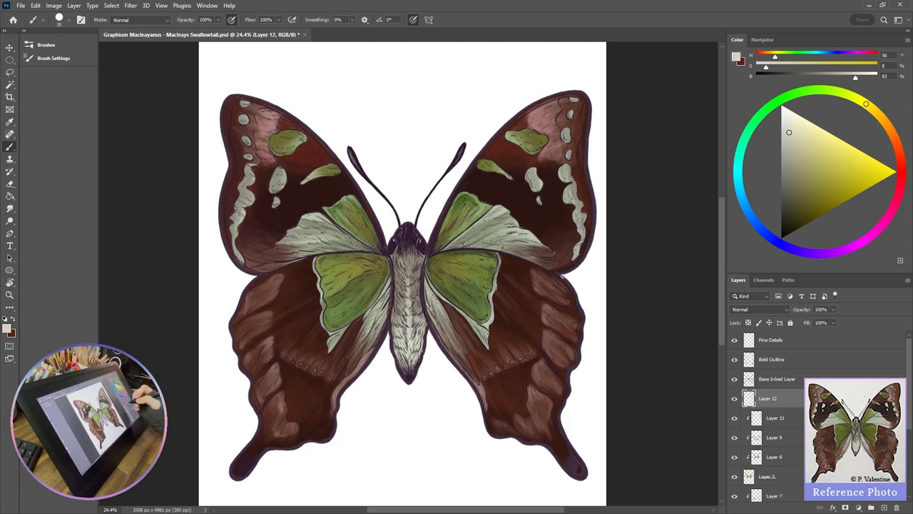
click(771, 339)
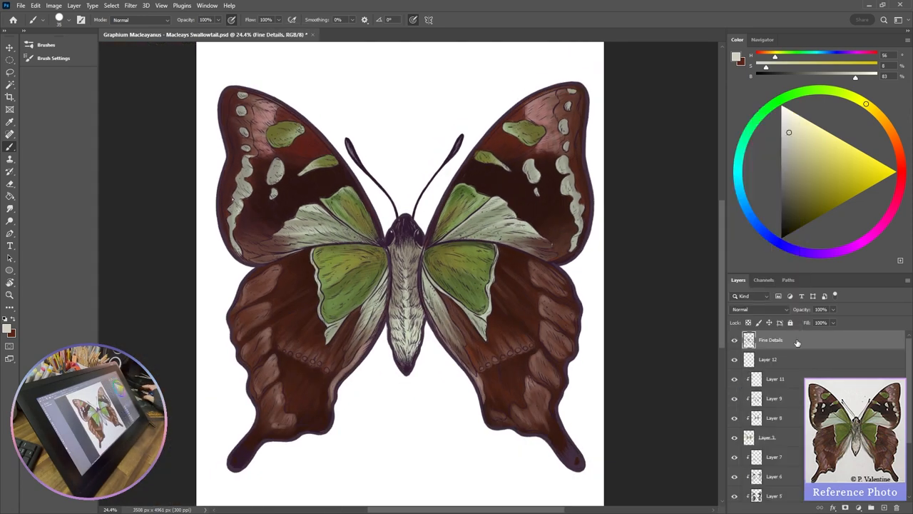
Create Layer 13 above the Fine Details line art.
click(899, 189)
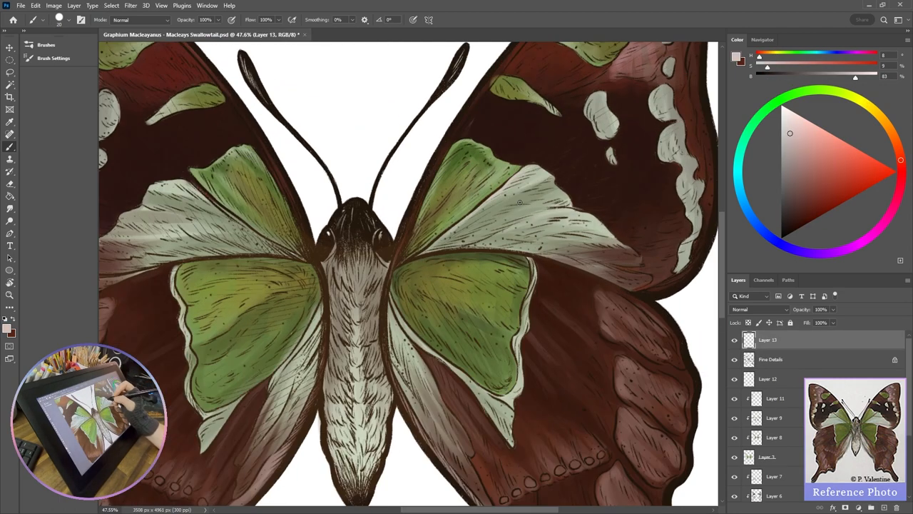
Tint the line art on clipped Layer 13 to the wing colours and overlay medium-texture watercolour paper.
click(865, 102)
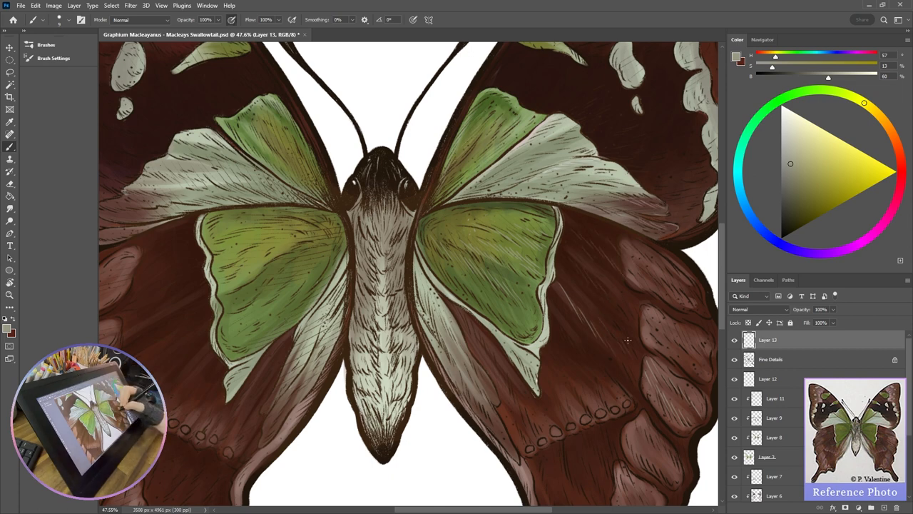
scroll(down, 3)
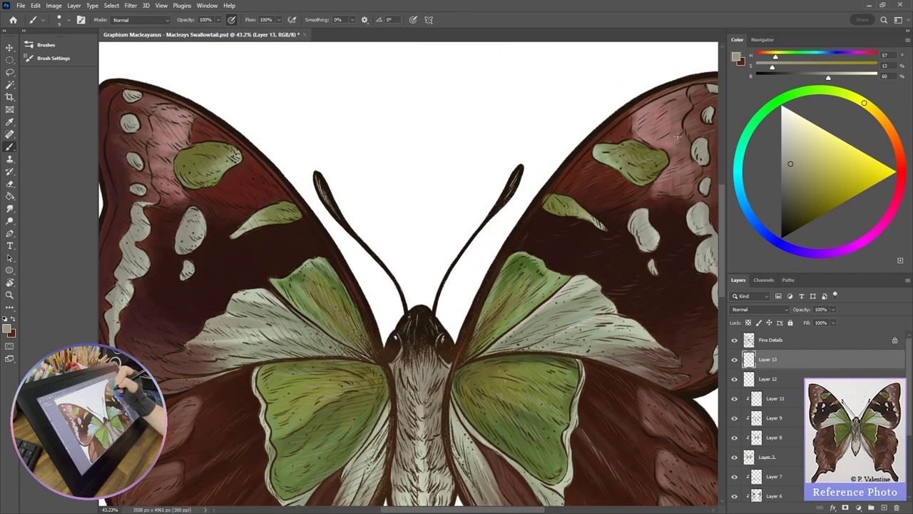
scroll(down, 3)
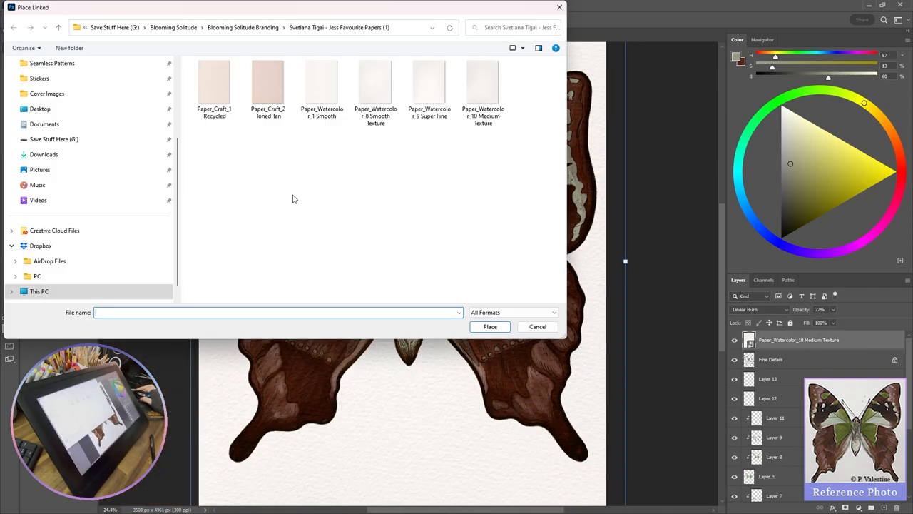
Place Paper_Watercolor_1 Smooth as a linked layer over the butterfly and commit its transform.
click(491, 325)
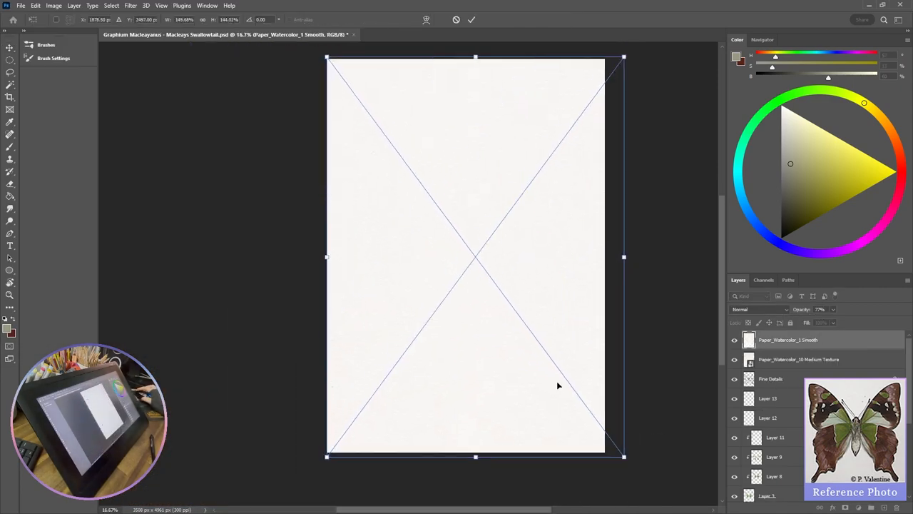
click(471, 20)
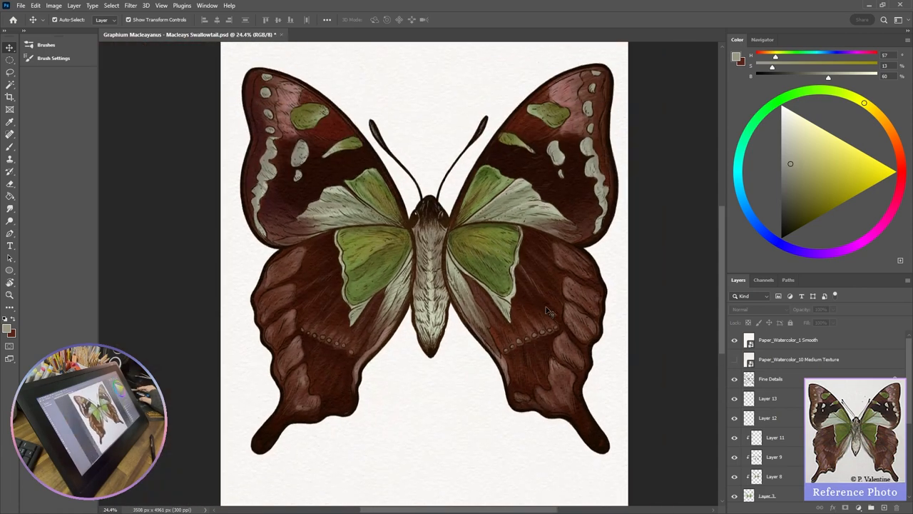
click(764, 309)
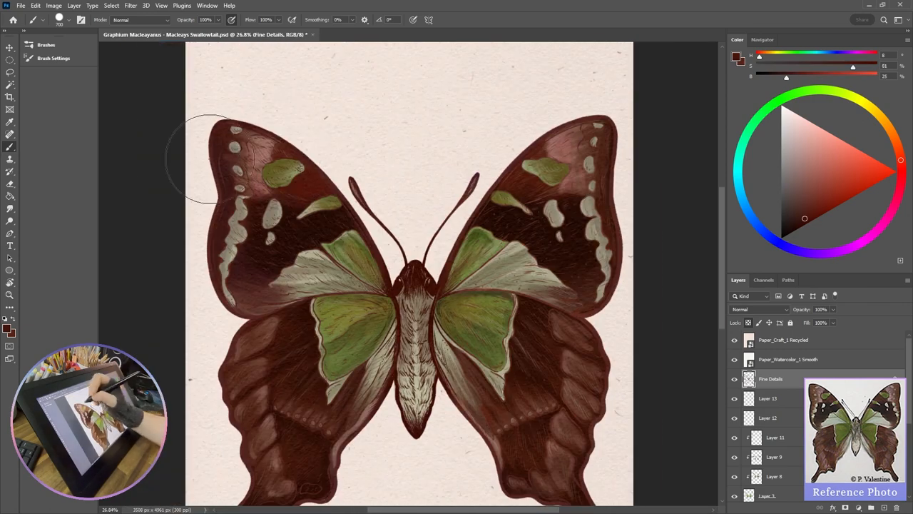
scroll(down, 3)
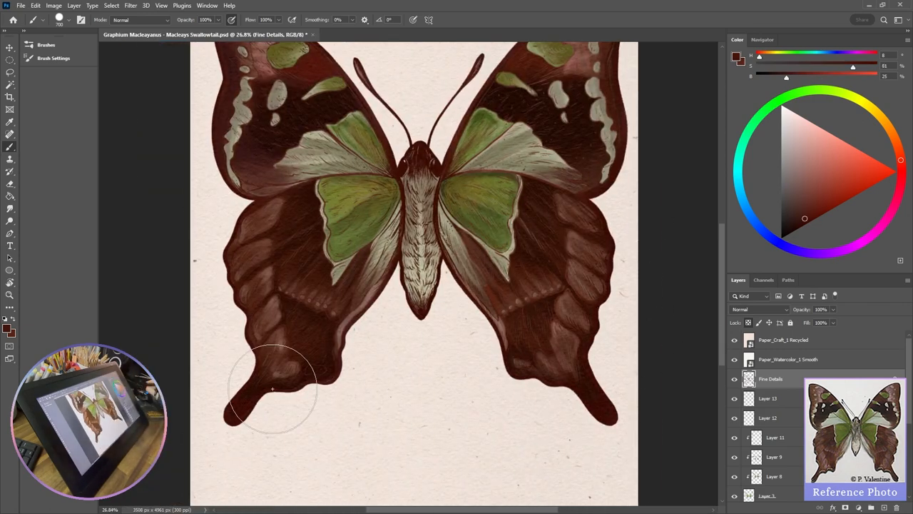